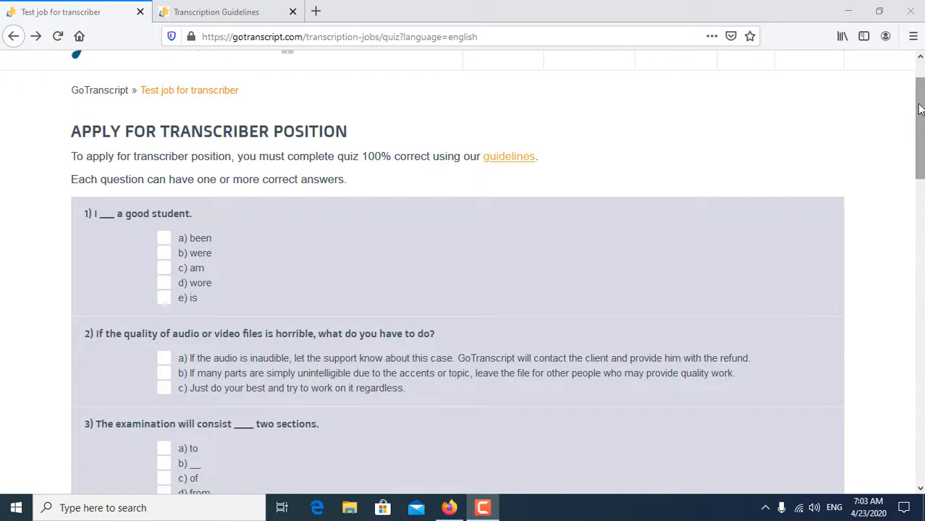
Answer question 1 with option c) am.
scroll("up", 3)
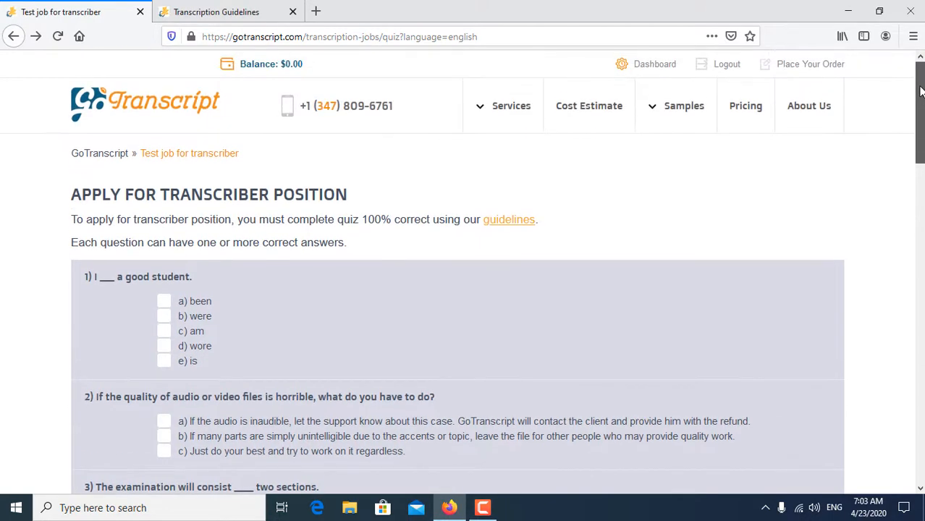
scroll("down", 3)
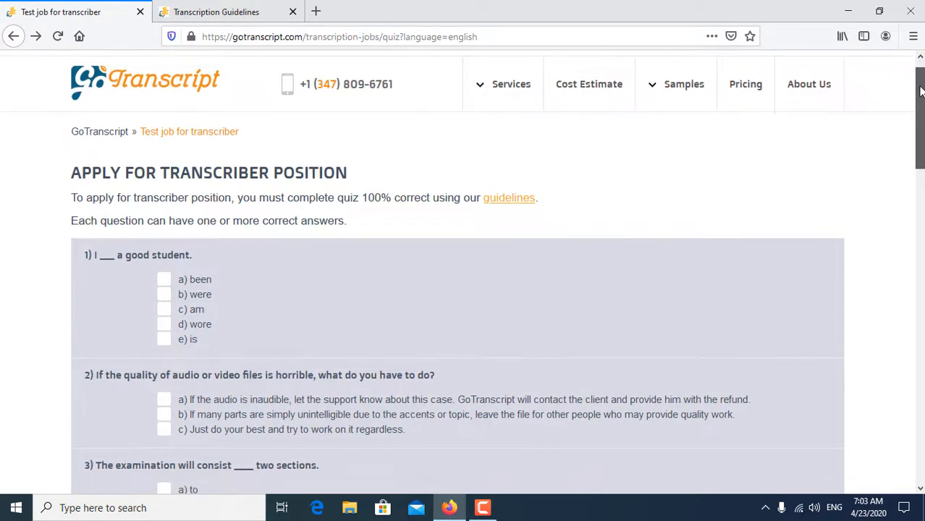
scroll("down", 3)
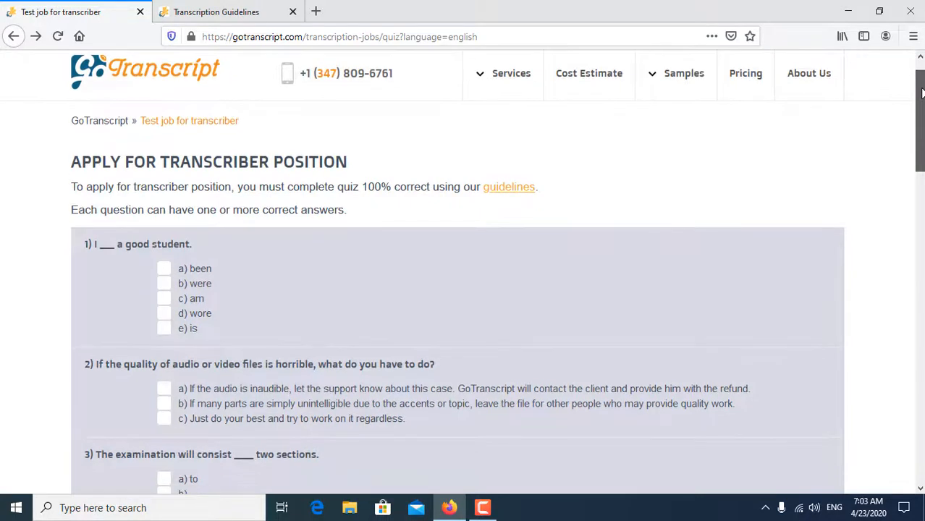
scroll("down", 3)
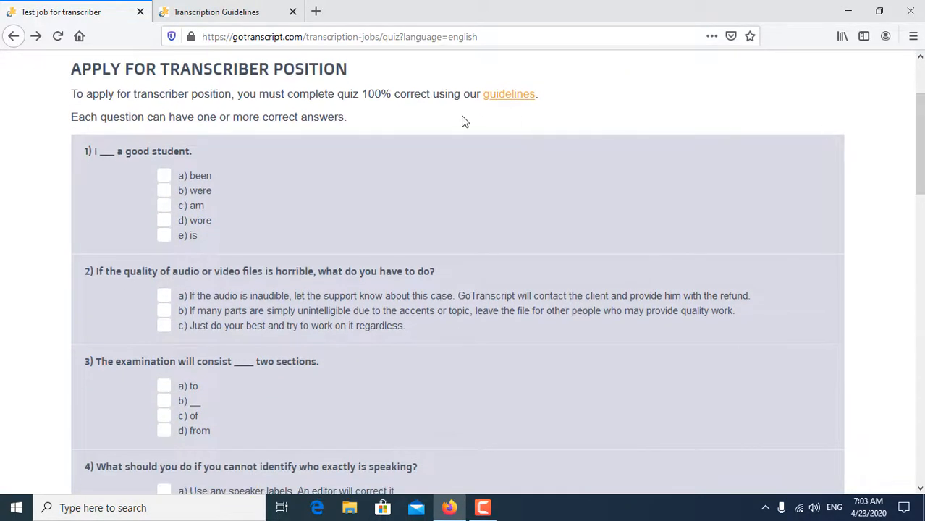
mouse_move(161, 152)
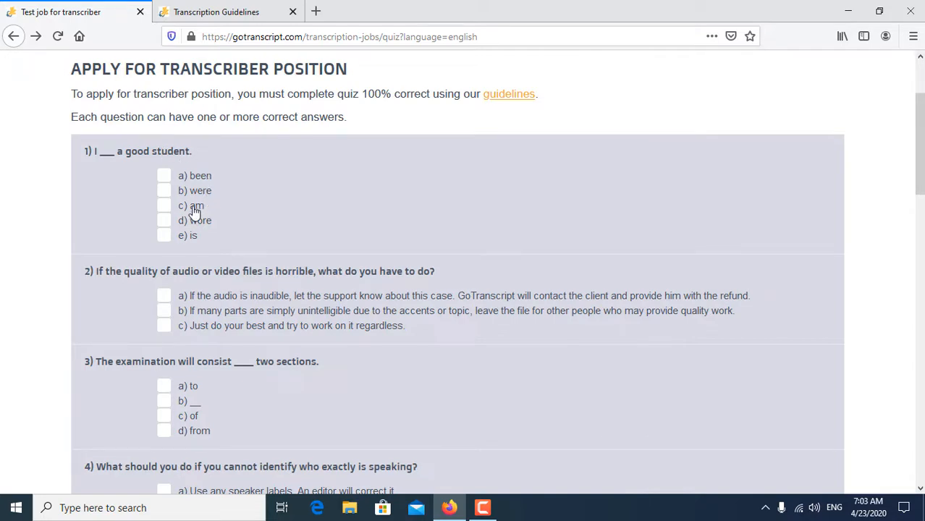
left_click(164, 205)
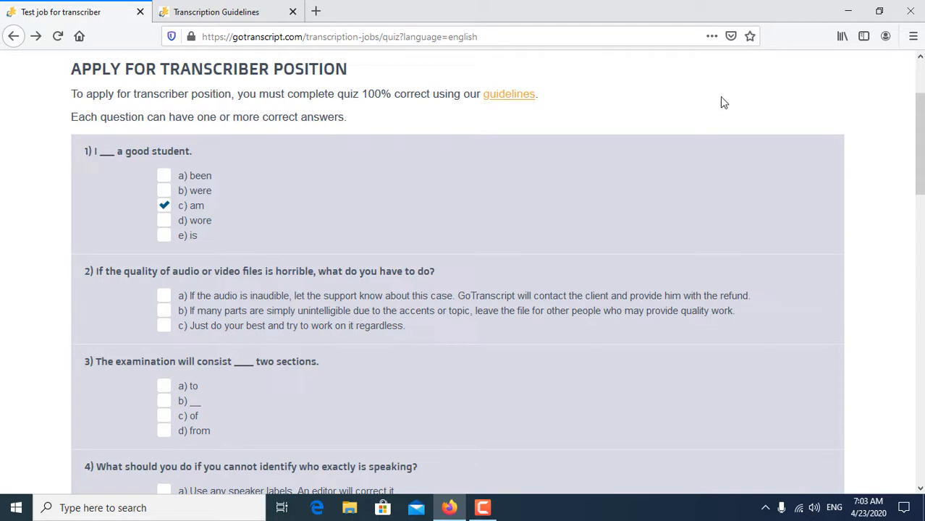
Tick options a) and b) for question 2 and option c) of for question 3.
scroll("down", 3)
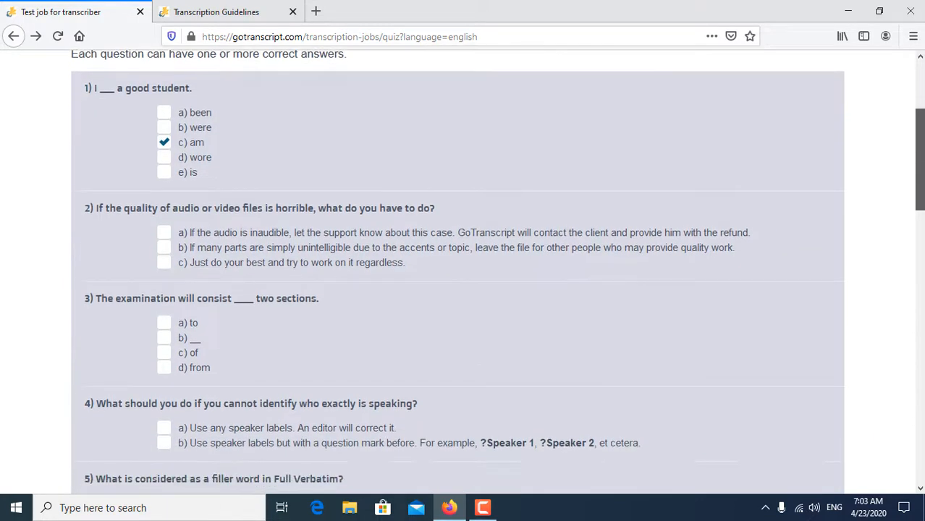
scroll("down", 3)
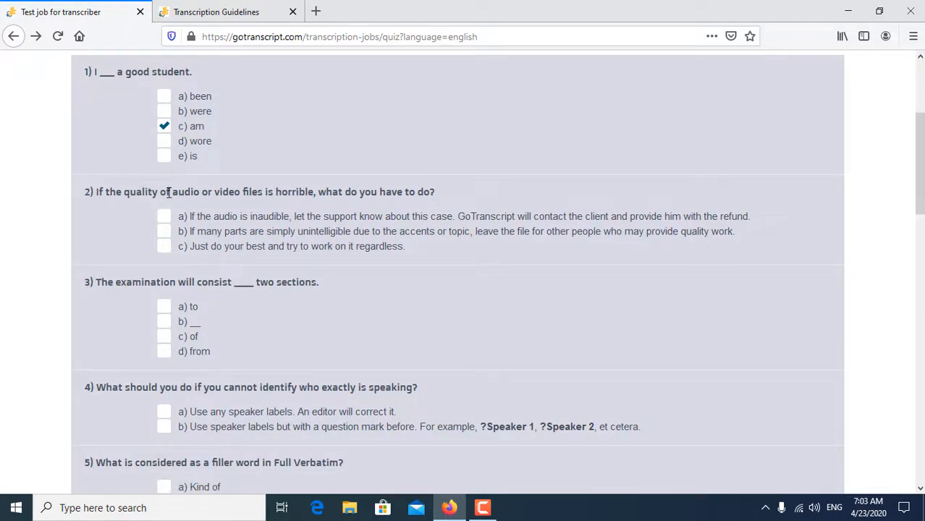
mouse_move(269, 197)
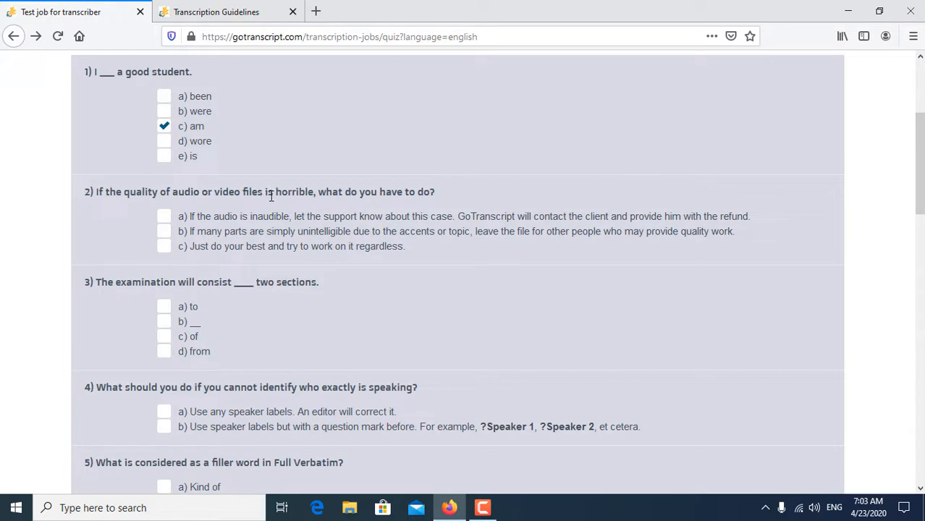
mouse_move(371, 195)
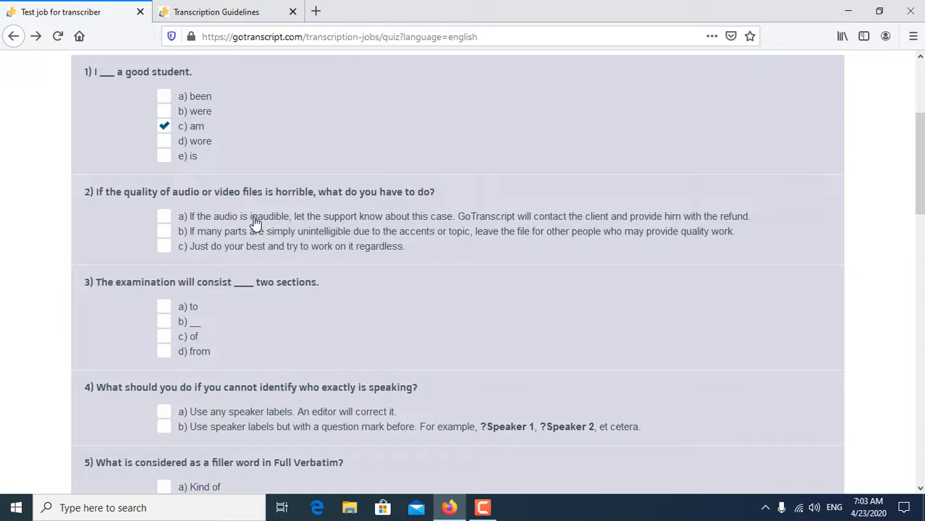
left_click(163, 216)
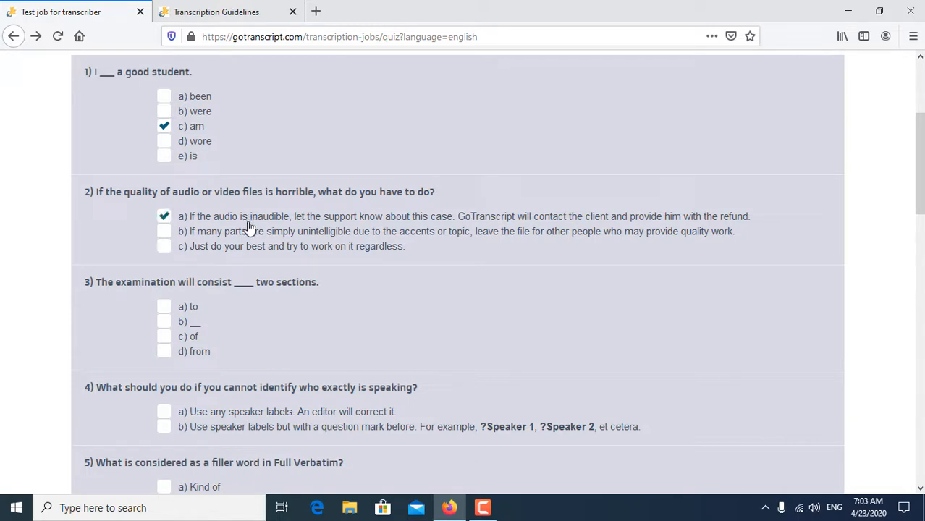
left_click(164, 231)
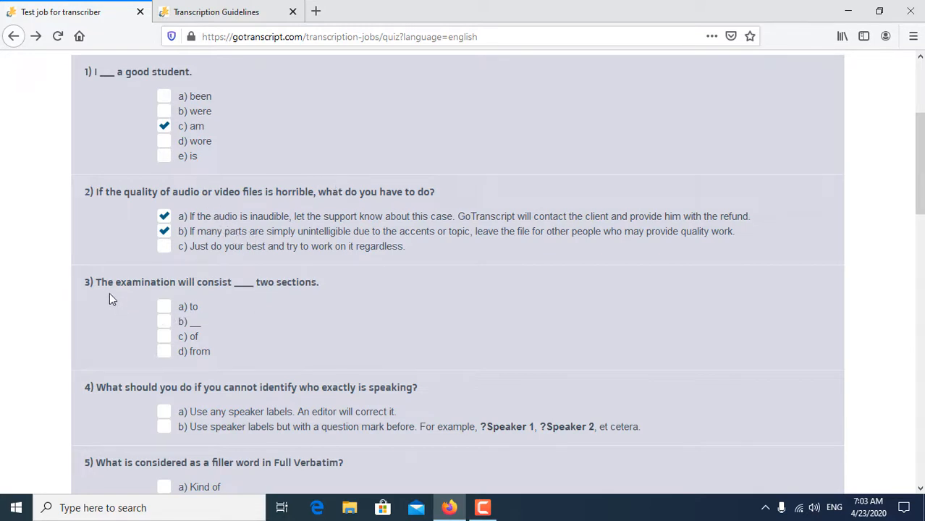
mouse_move(235, 288)
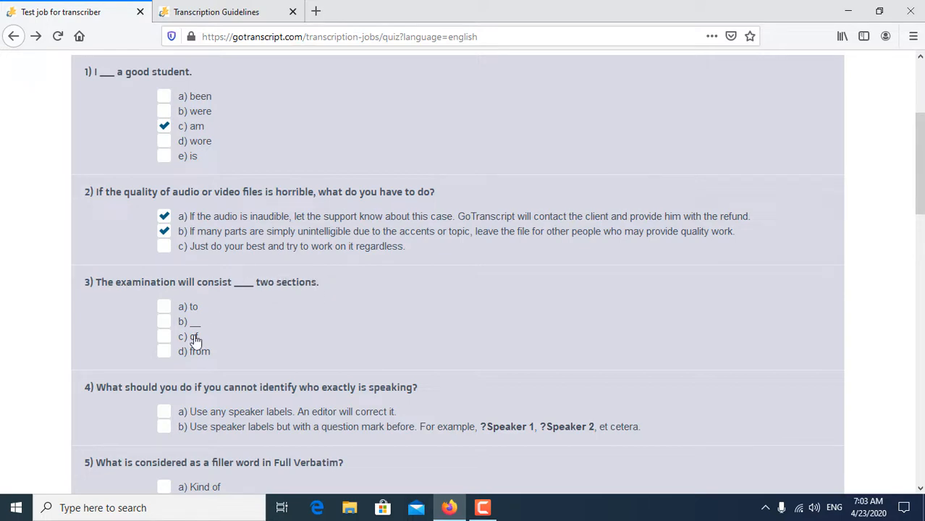
left_click(163, 336)
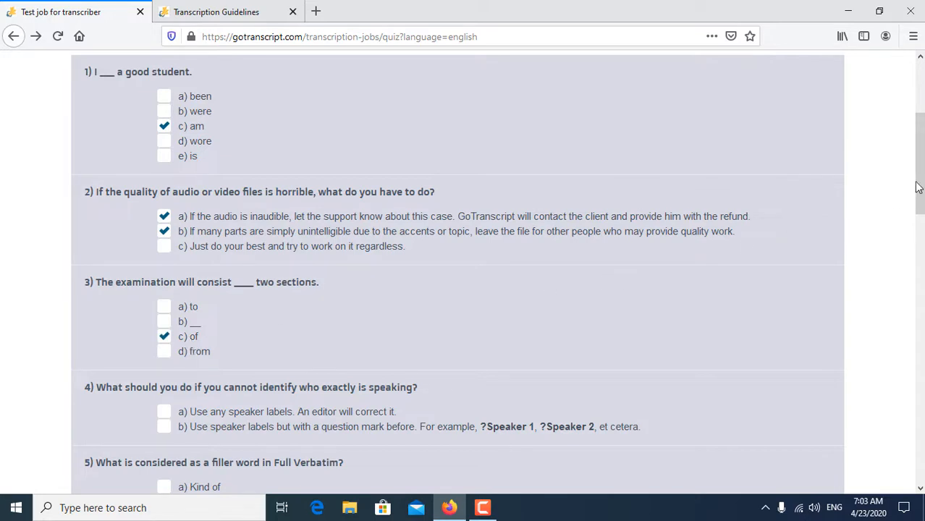
Answer question 4 with the question-marked speaker labels and mark Kind of as a filler for question 5.
scroll("down", 3)
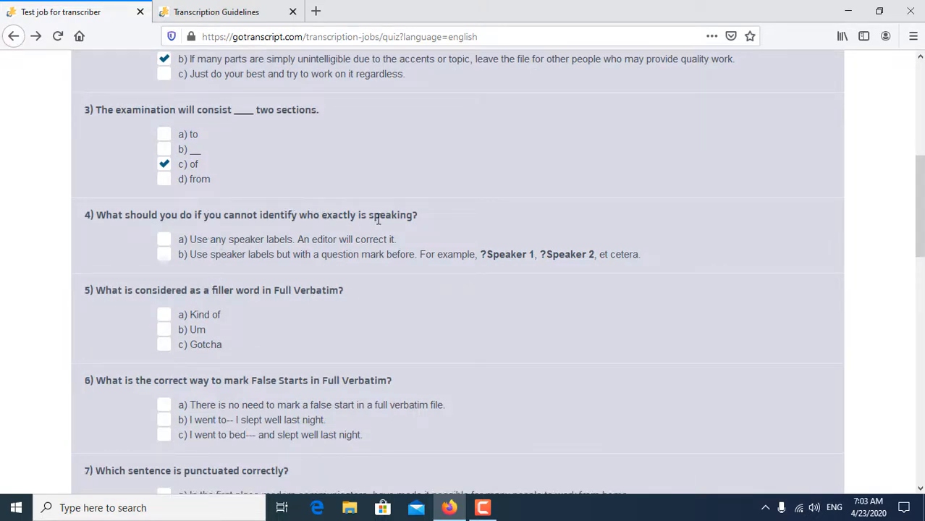
mouse_move(174, 258)
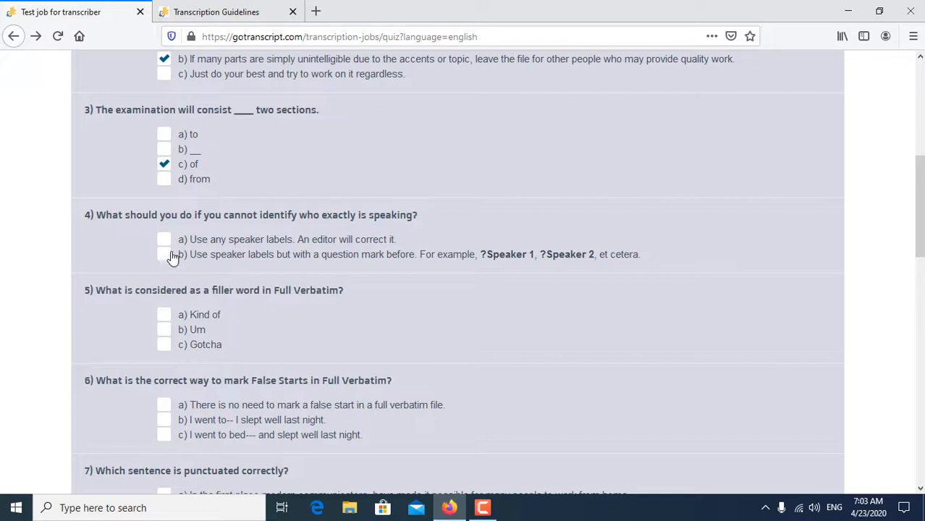
left_click(163, 254)
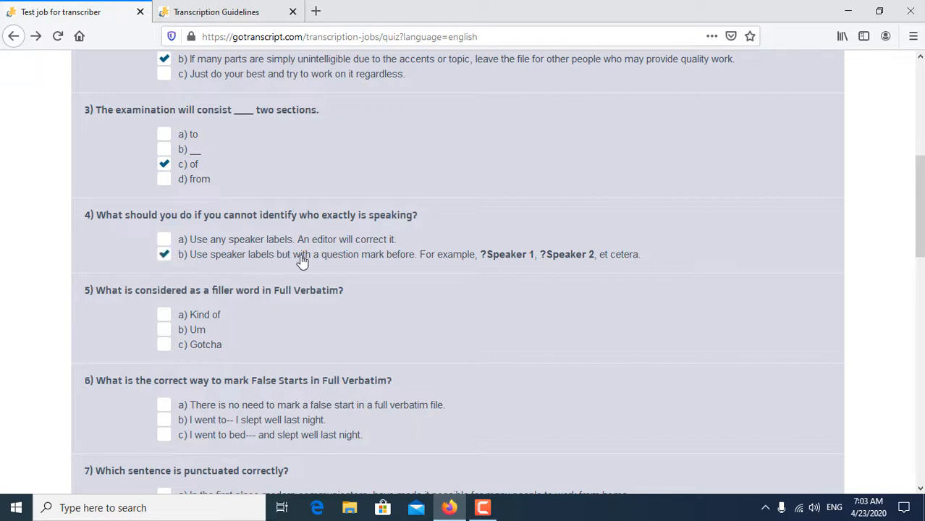
mouse_move(403, 267)
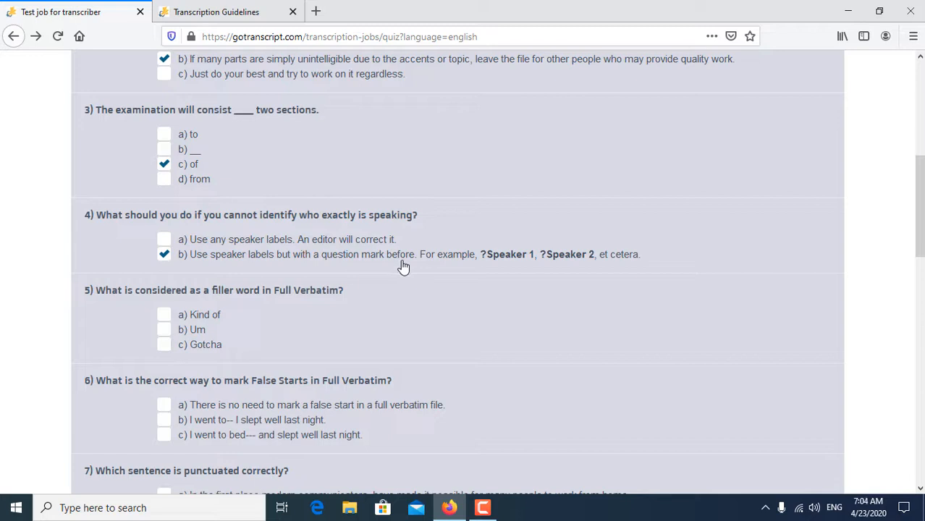
mouse_move(209, 255)
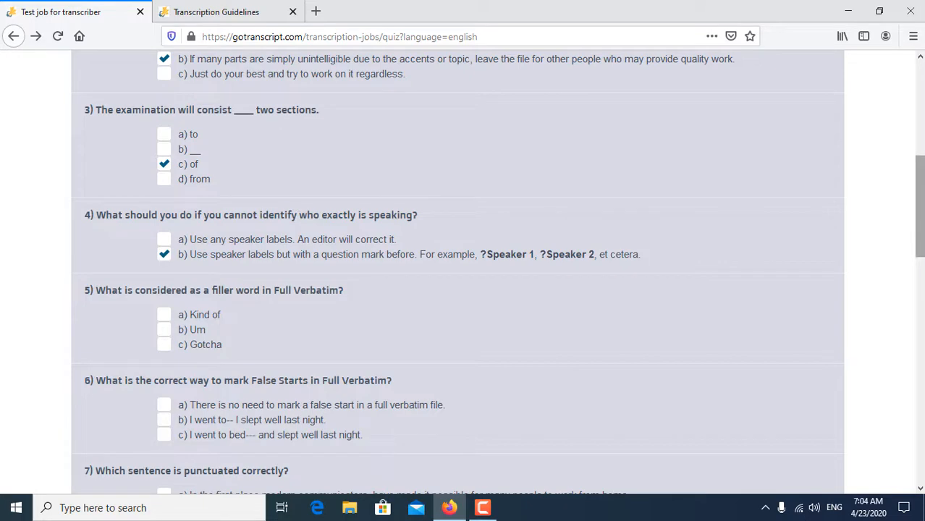
scroll("down", 3)
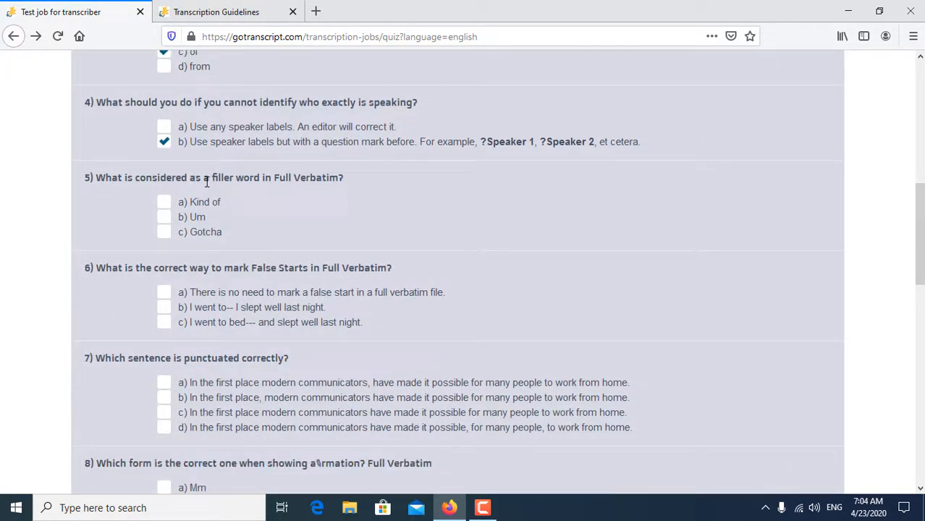
mouse_move(301, 194)
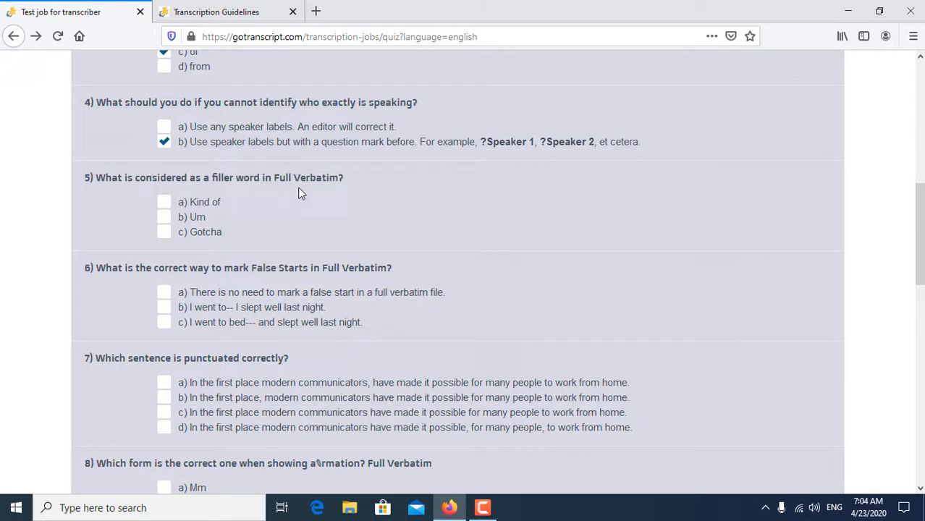
mouse_move(204, 209)
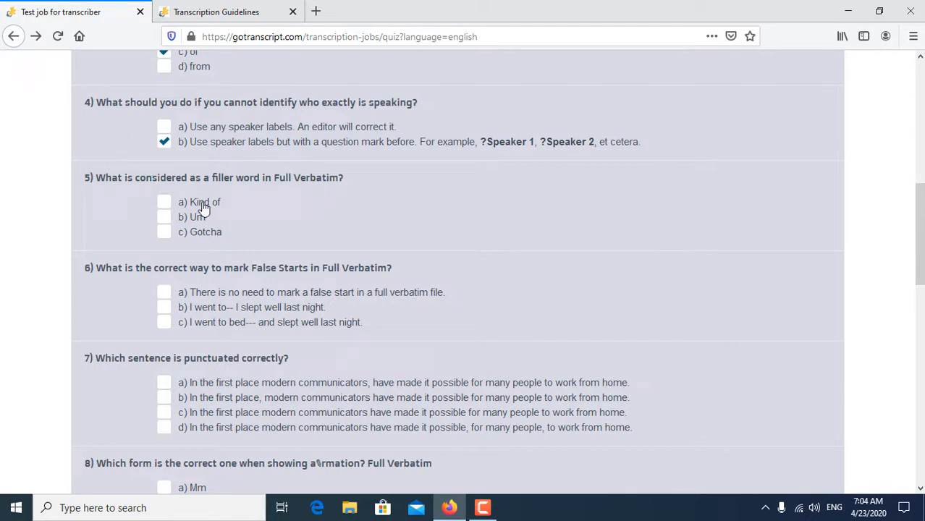
left_click(163, 217)
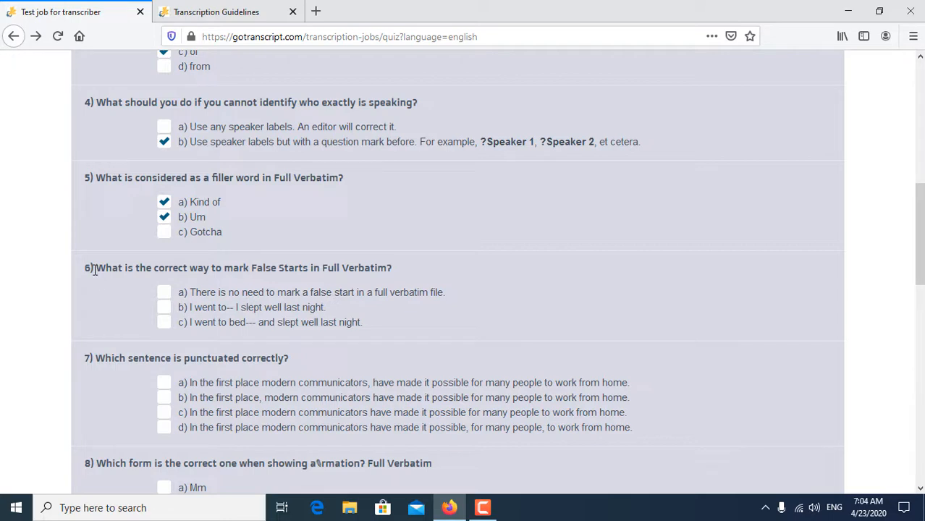
mouse_move(201, 272)
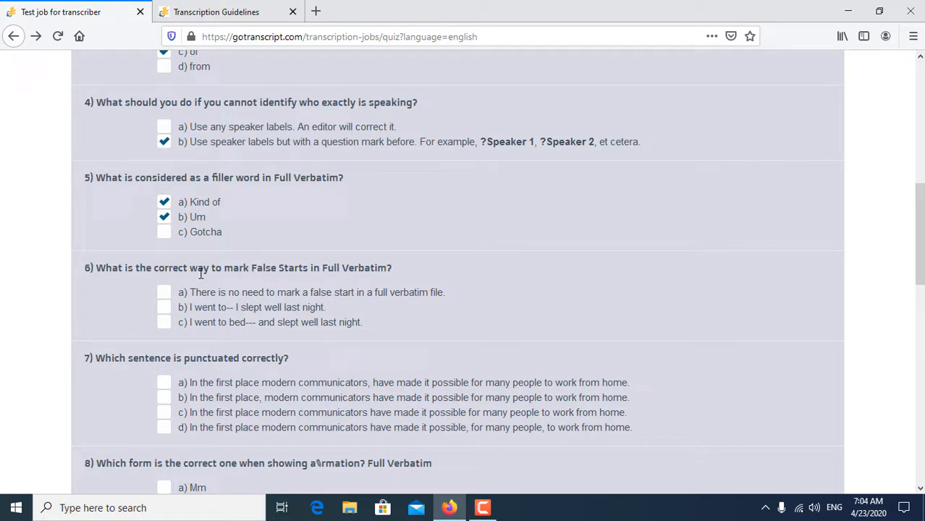
mouse_move(294, 272)
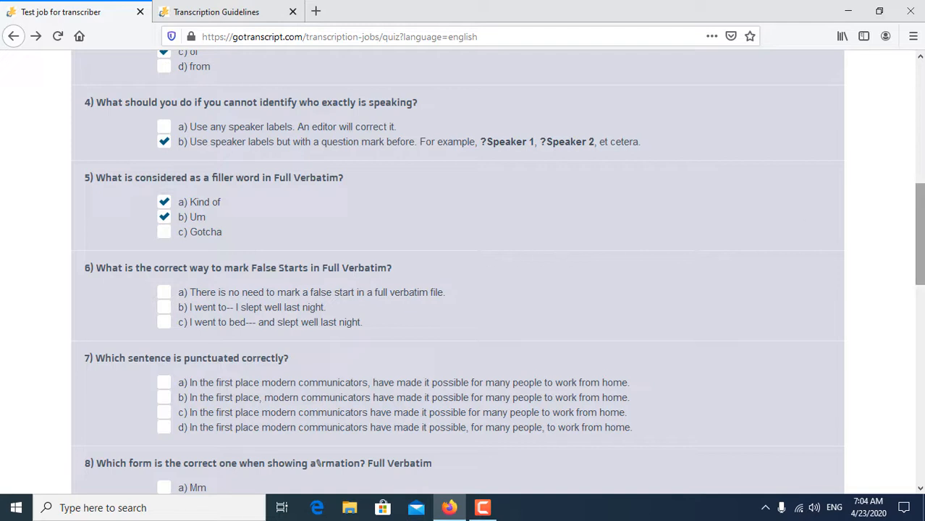
Answer question 6 with "I went to— I slept well last night" and question 7 with option b.
scroll("down", 3)
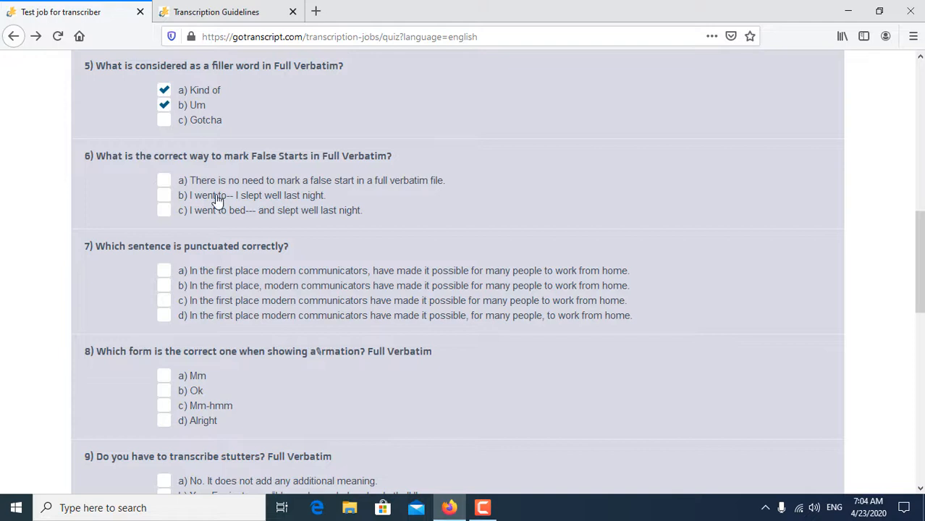
left_click(164, 196)
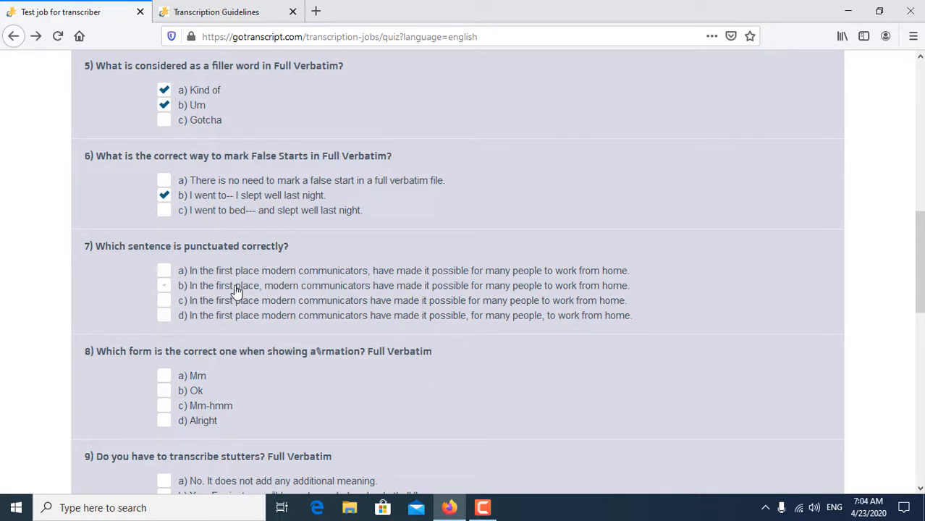
left_click(164, 285)
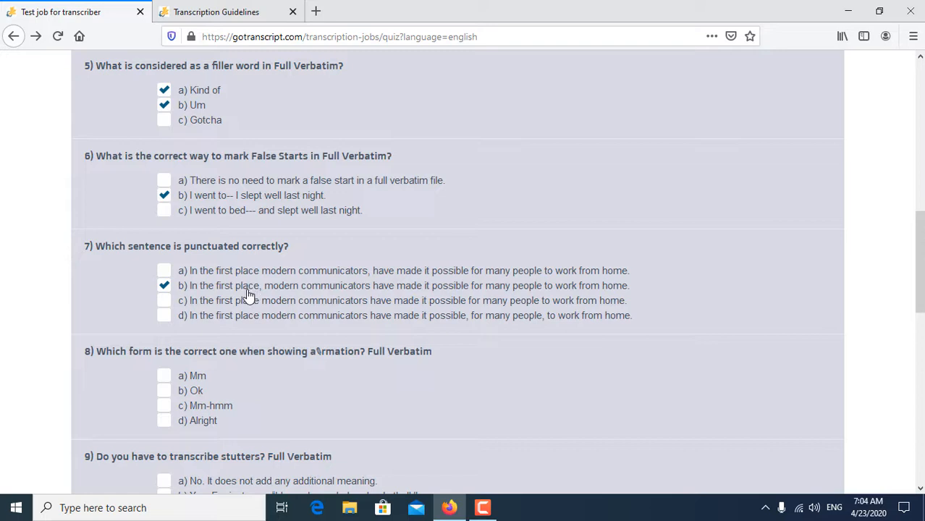
mouse_move(610, 290)
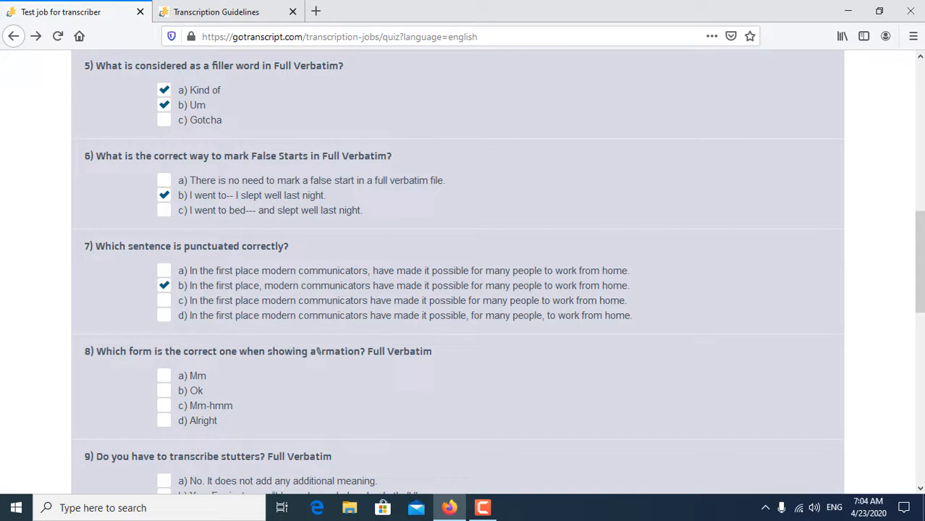
scroll("down", 3)
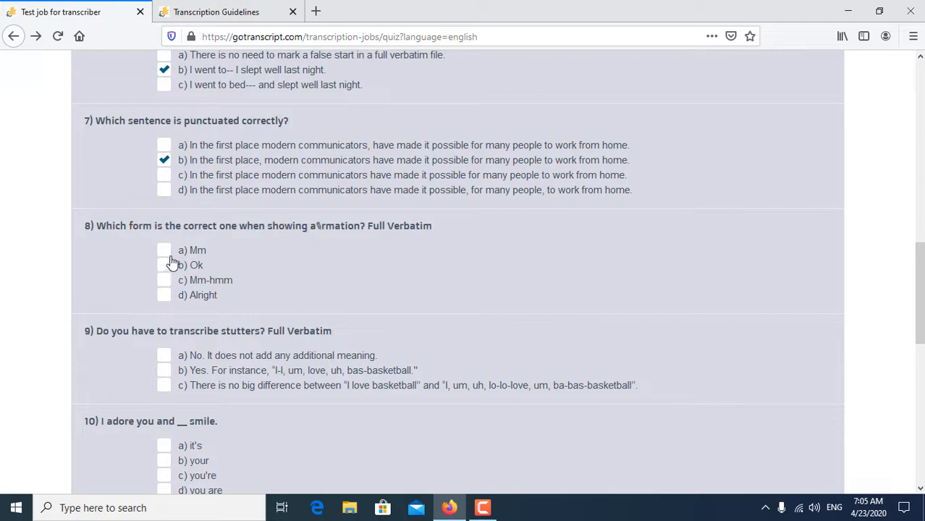
Mark Mm as an affirmation for question 8, answer Yes to question 9, and answer question 10 with your.
left_click(163, 281)
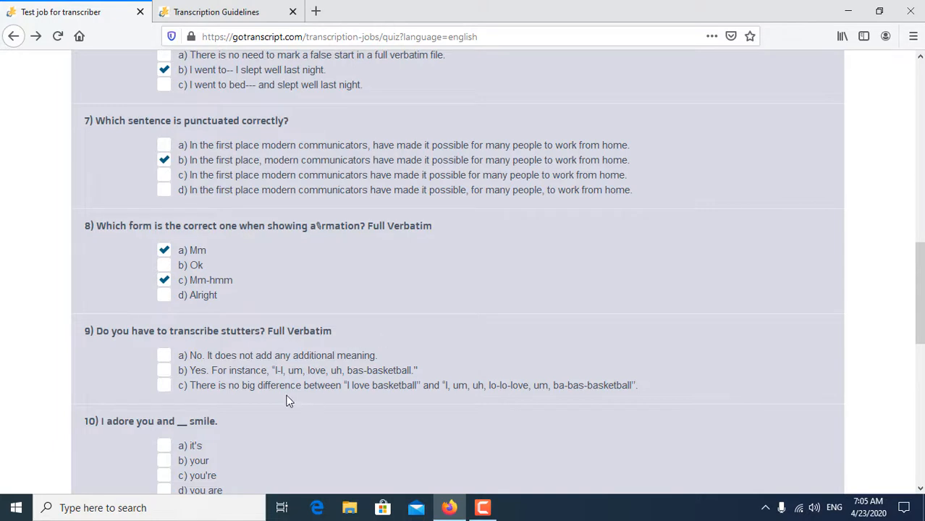
left_click(164, 370)
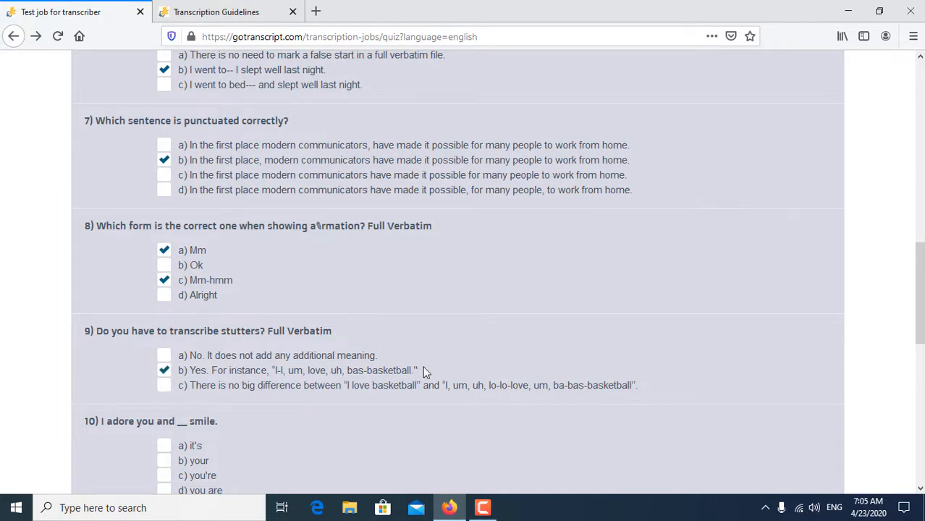
mouse_move(101, 339)
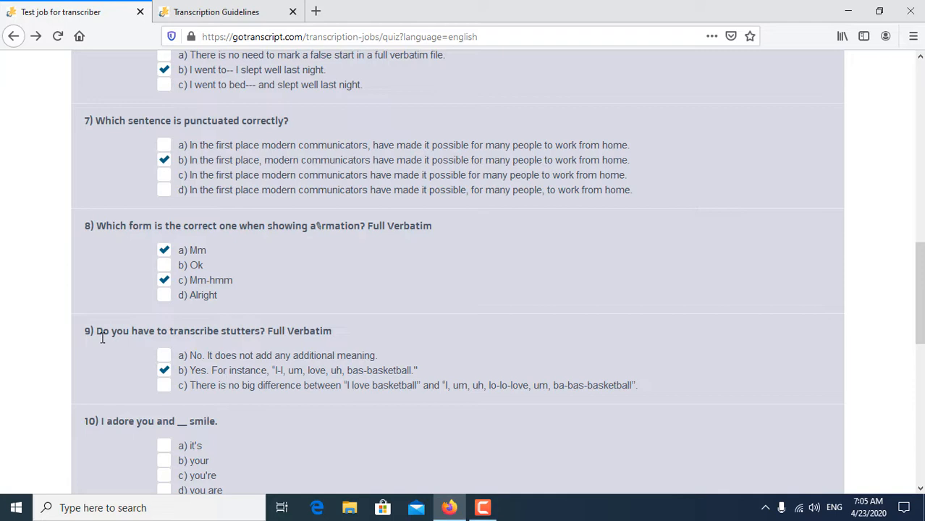
scroll("down", 3)
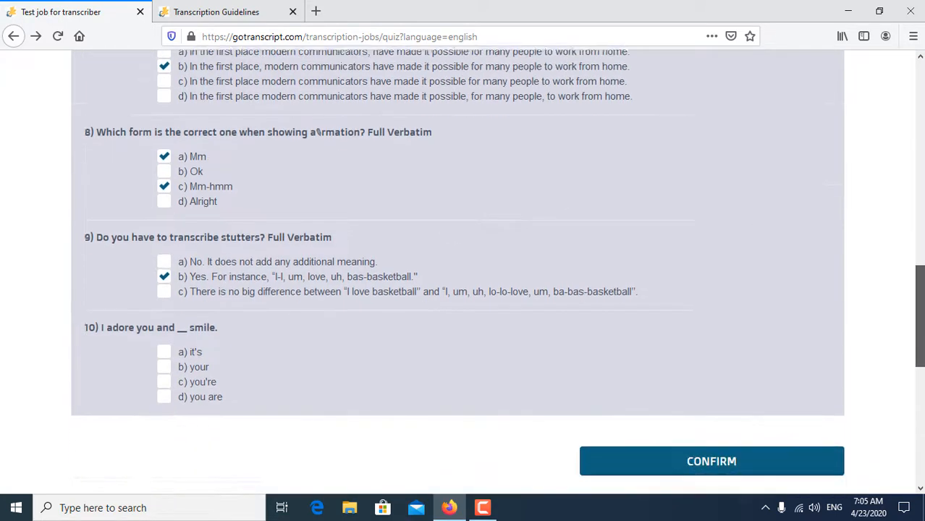
scroll("down", 3)
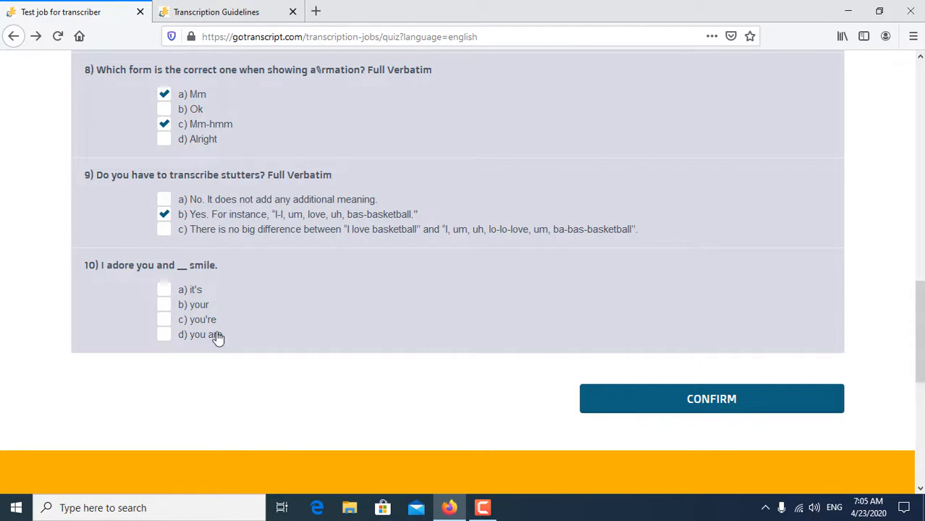
left_click(164, 304)
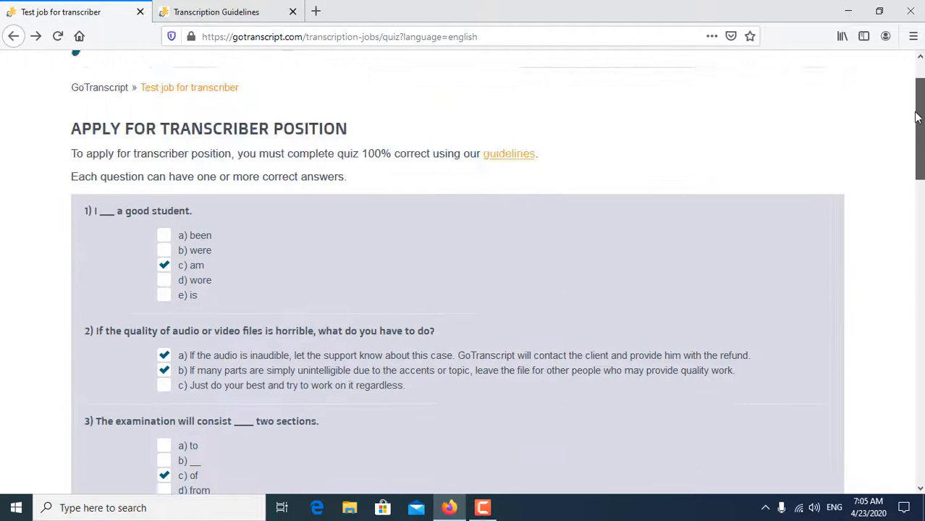
Submit the ten-question quiz with the CONFIRM button, retrying until the page loads.
scroll("down", 3)
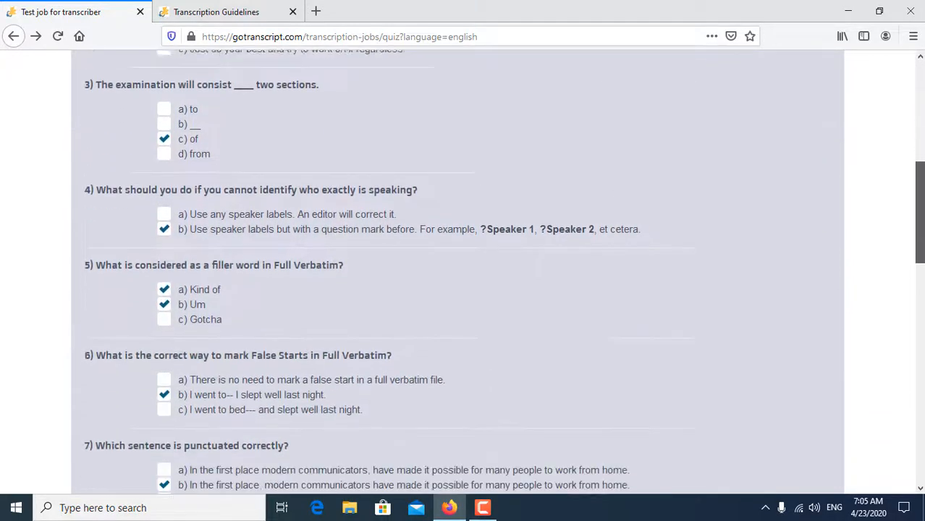
scroll("down", 3)
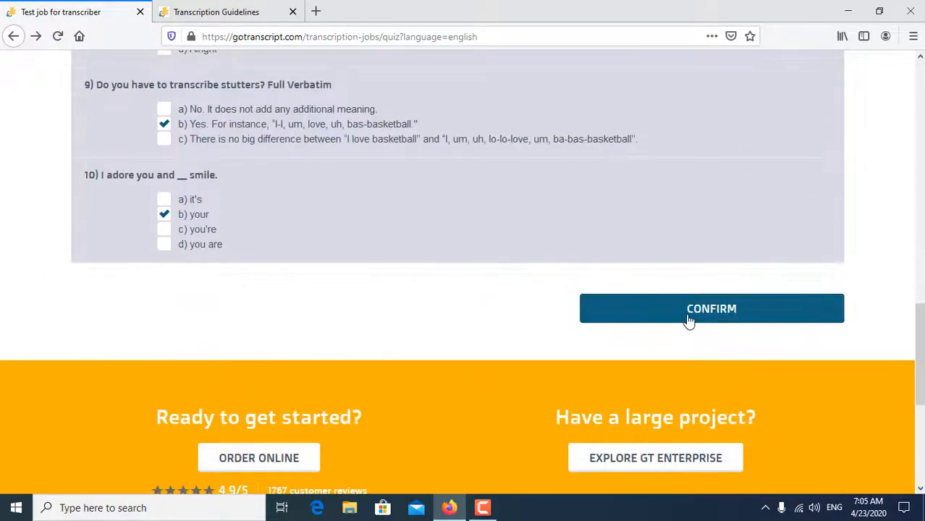
left_click(710, 309)
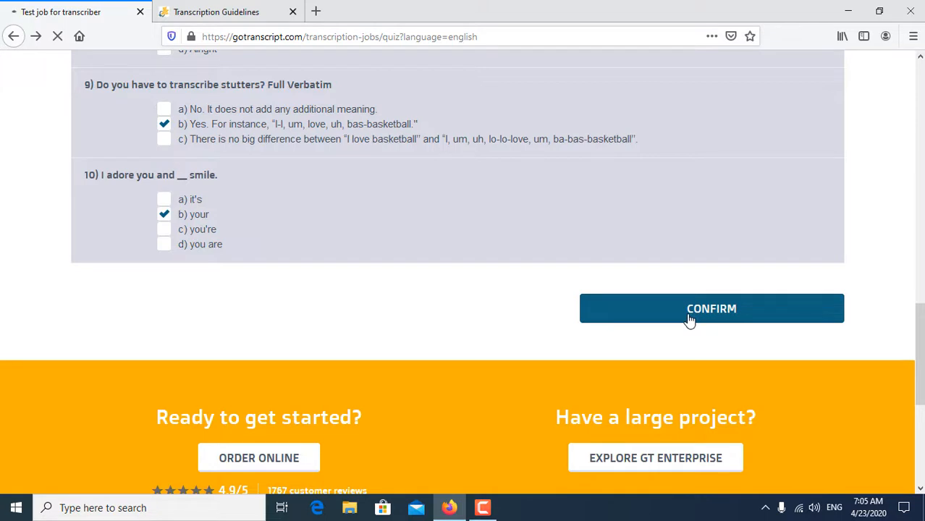
left_click(711, 308)
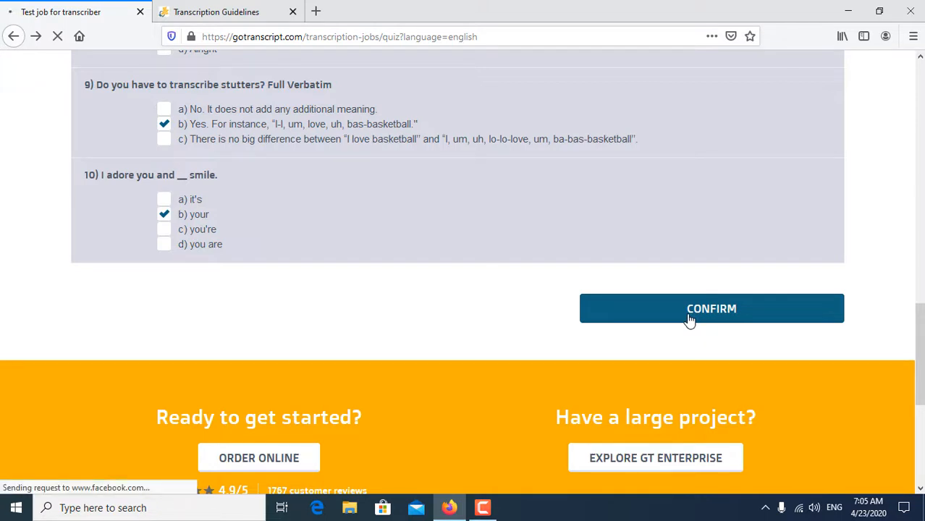
left_click(712, 309)
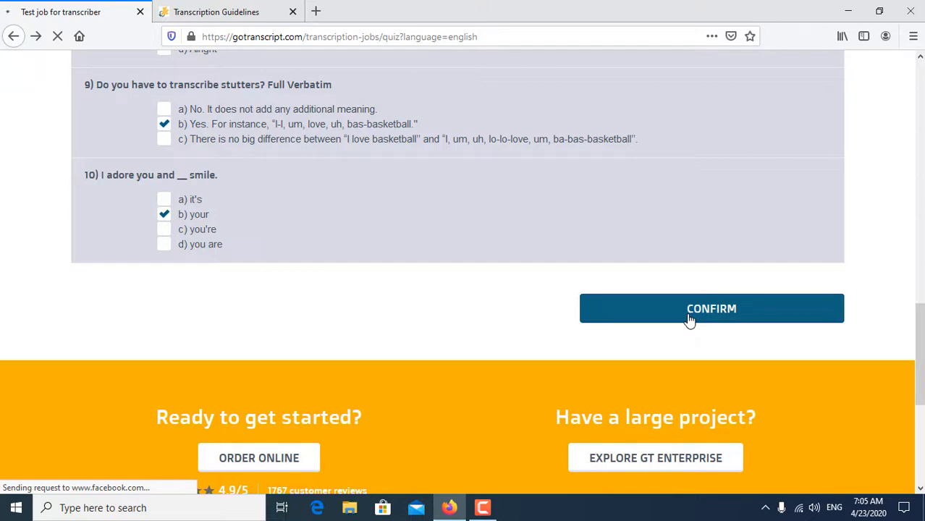
mouse_move(782, 327)
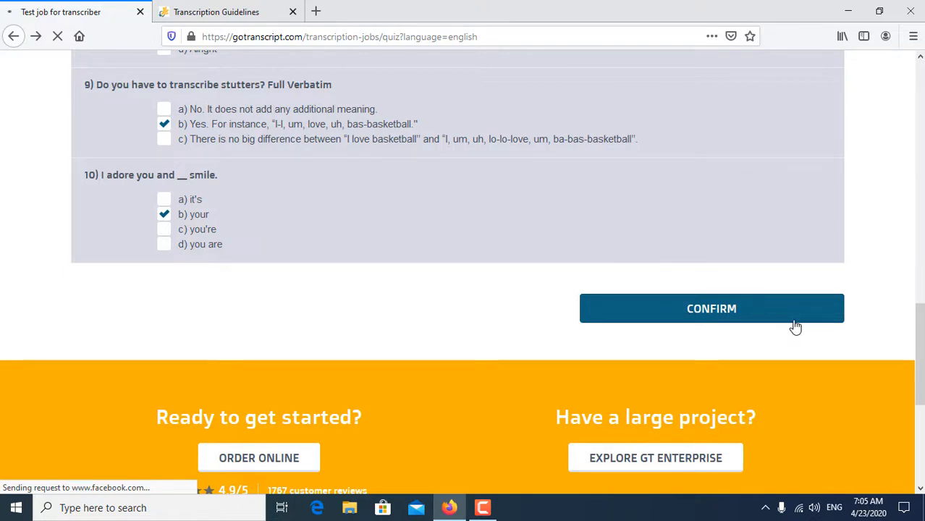
left_click(711, 309)
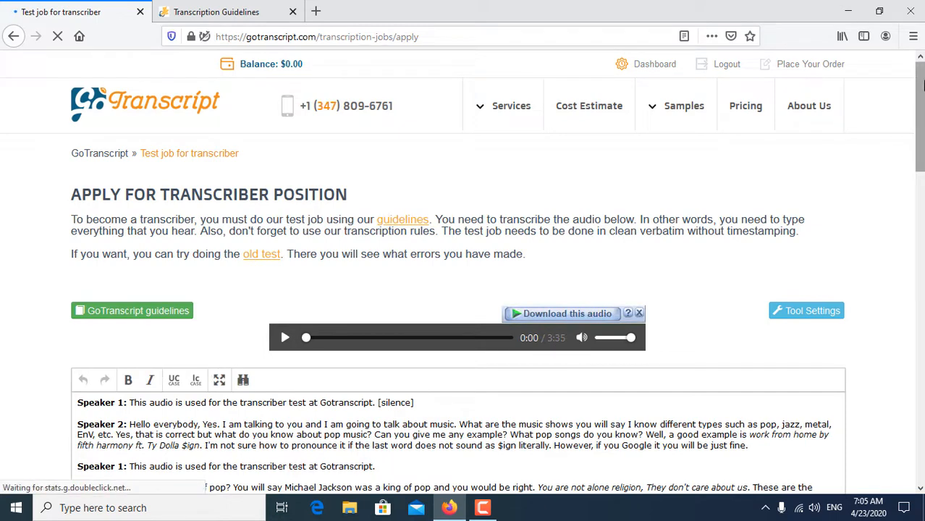
Scroll through the test page's audio player and two-speaker transcript editor.
scroll("down", 3)
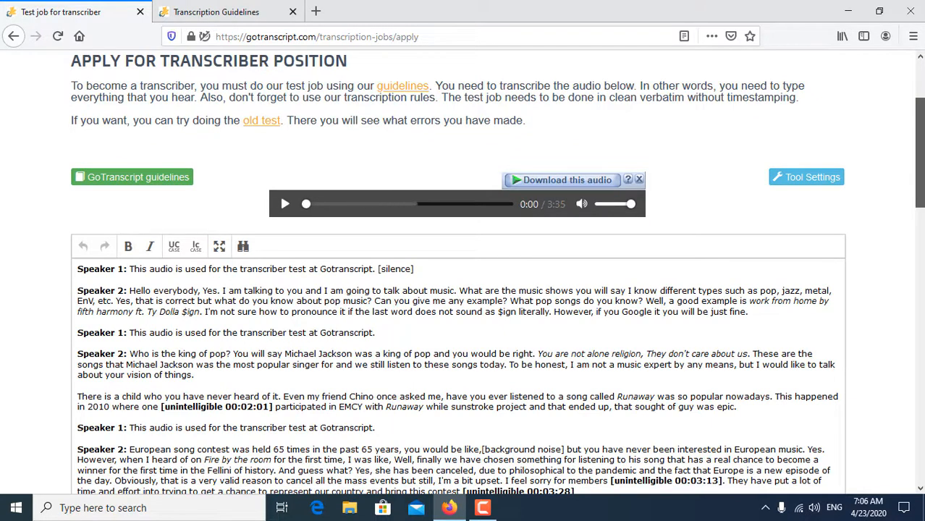
scroll("down", 3)
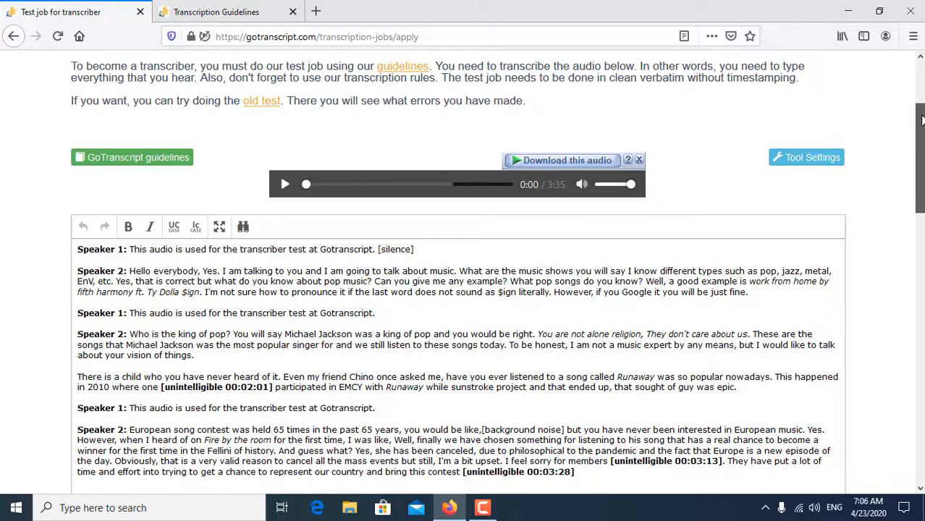
scroll("down", 3)
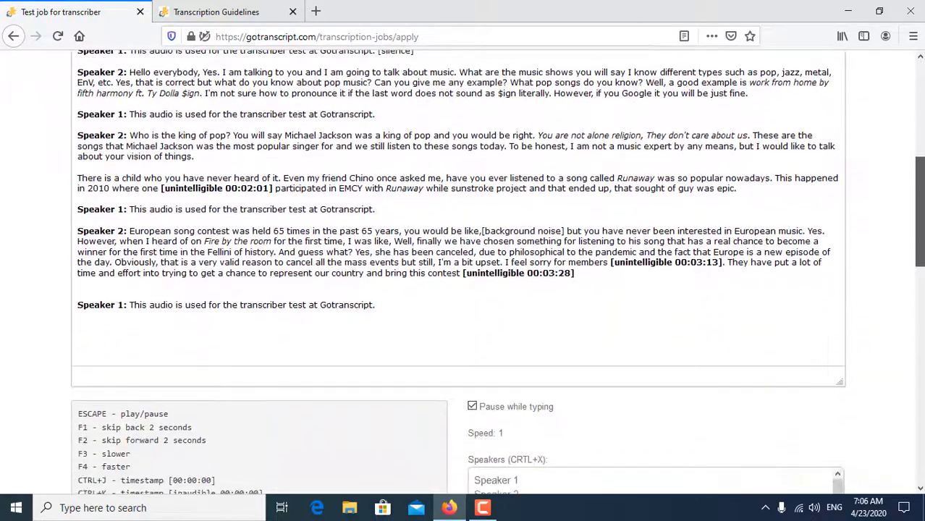